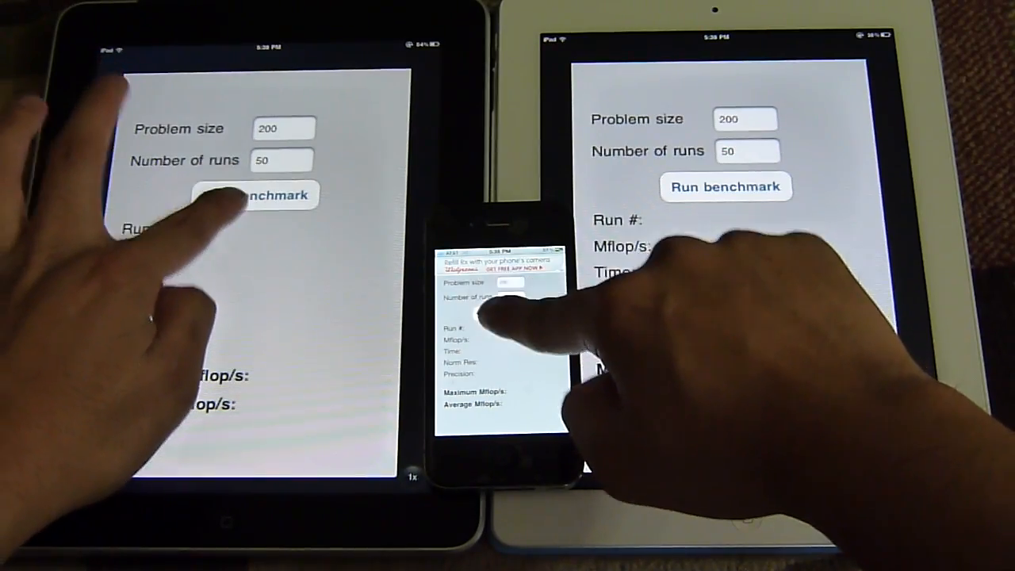
Run the Linpack floating-point test with problem size 200 and 50 runs
left_click(254, 194)
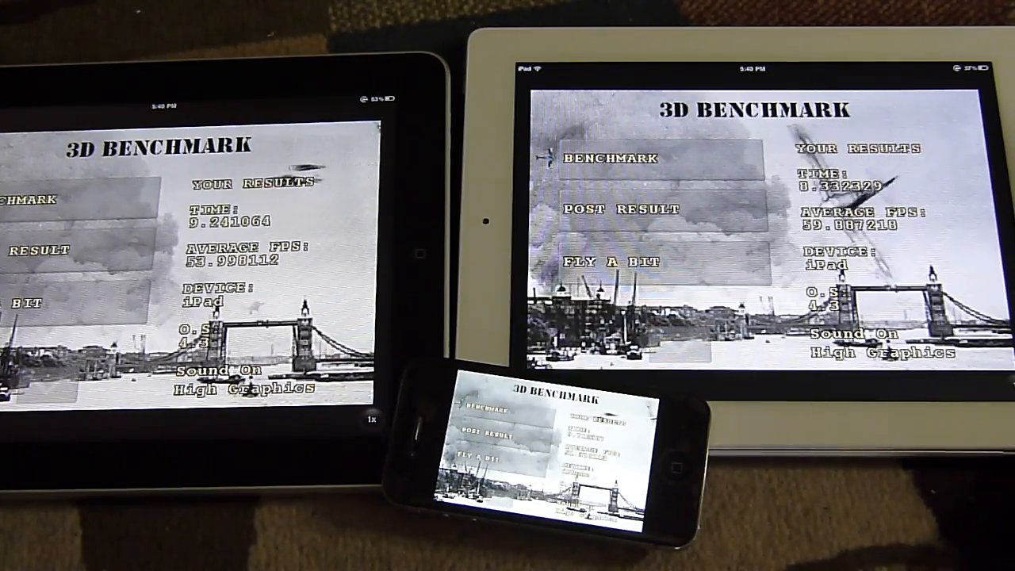
Run 3D Benchmark and wait for results of about 54 FPS (black) and 60 FPS (white)
left_click(602, 159)
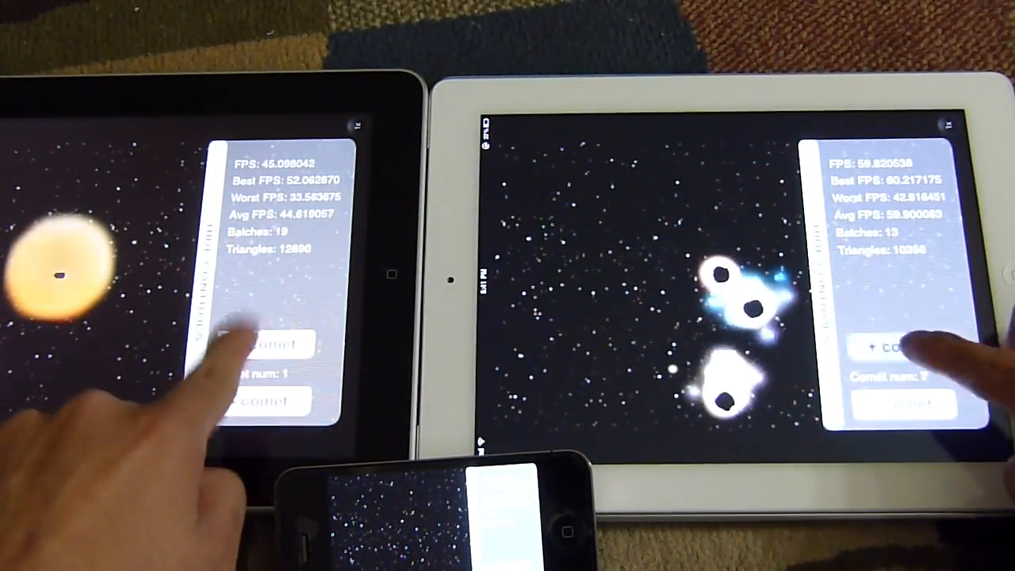
Add another comet in Comet benchmark to bring the count toward 10
left_click(876, 347)
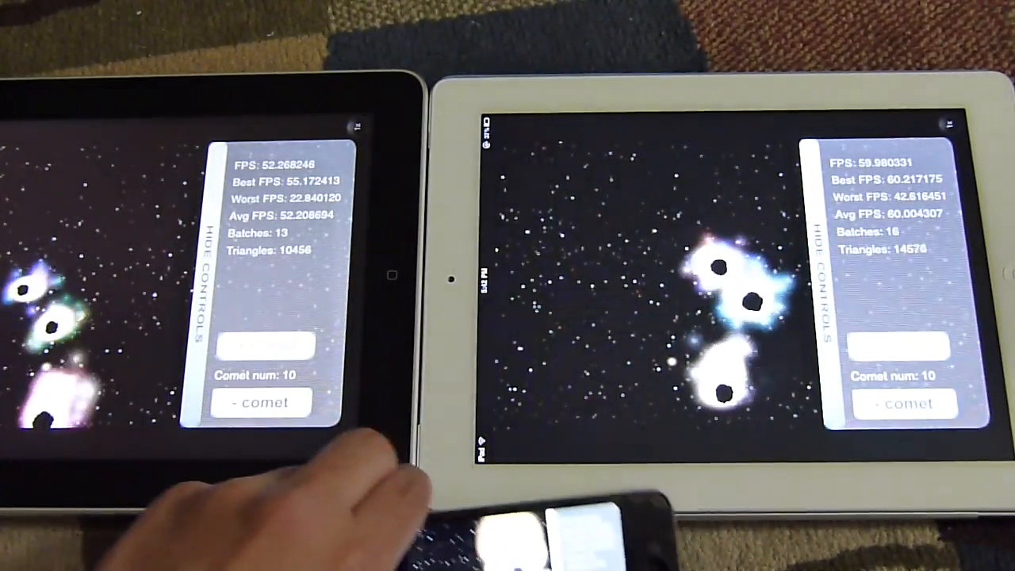
Remove three comets, then add comets back on the black and white iPads
left_click(266, 403)
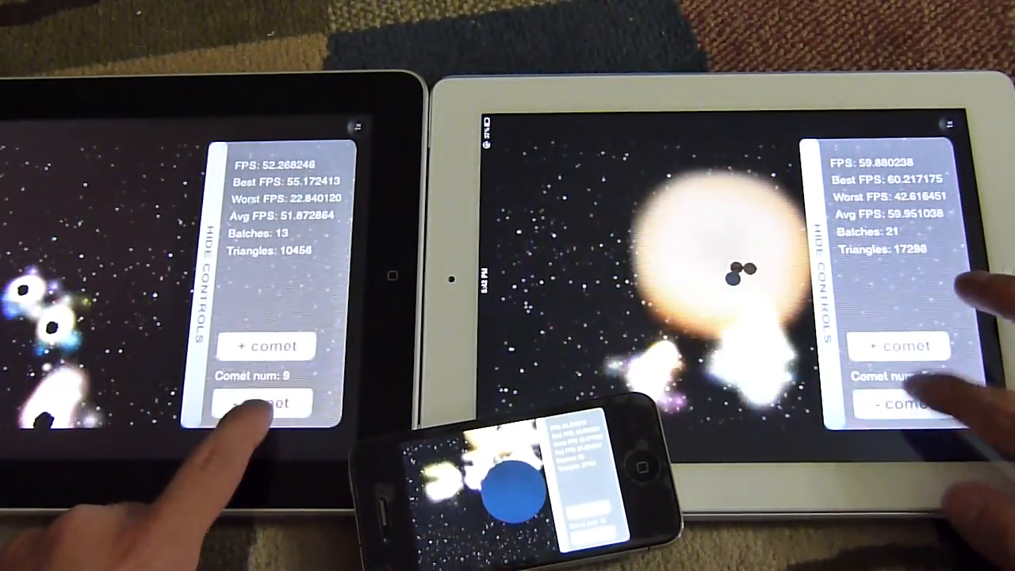
left_click(265, 402)
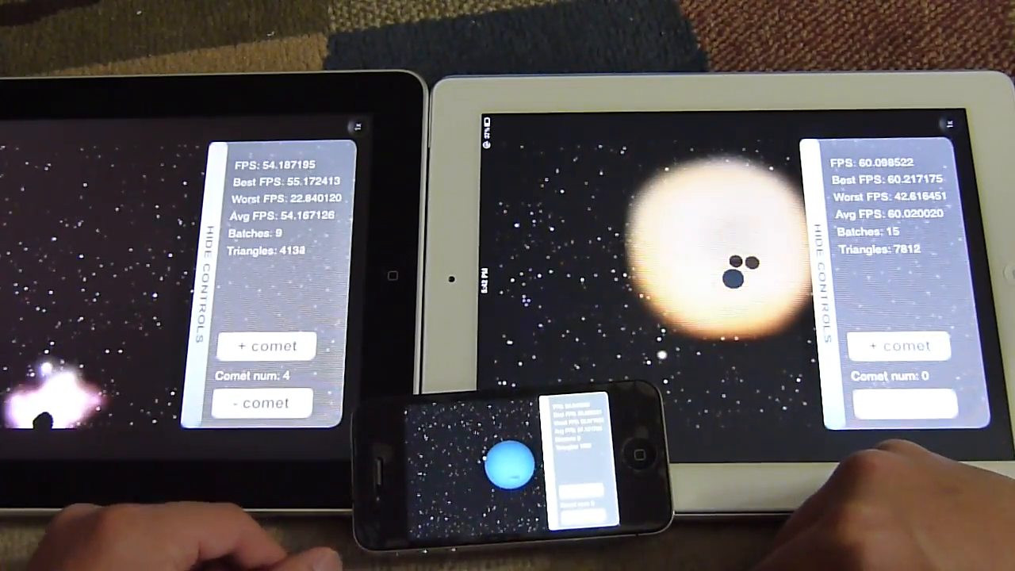
left_click(265, 402)
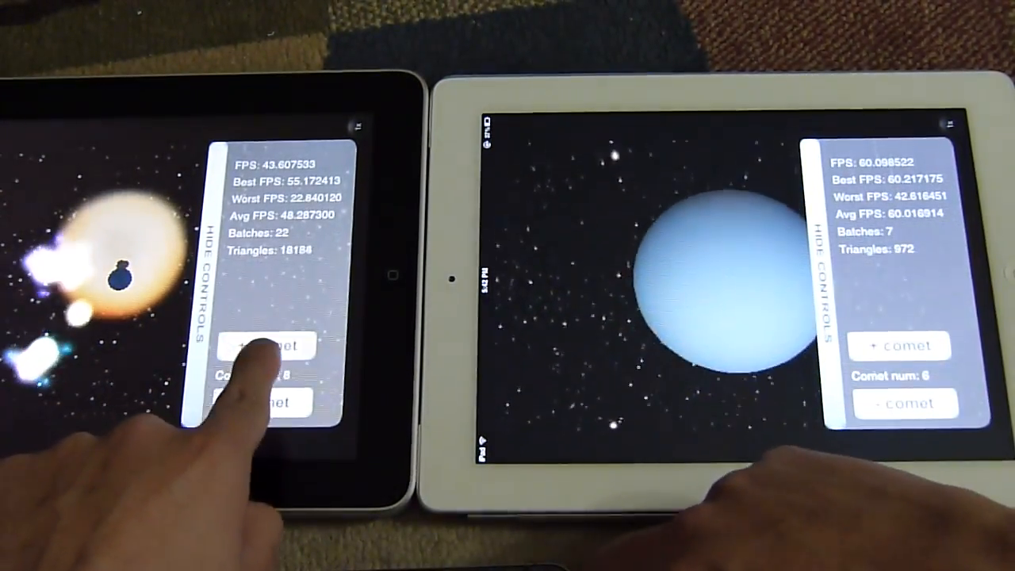
left_click(271, 346)
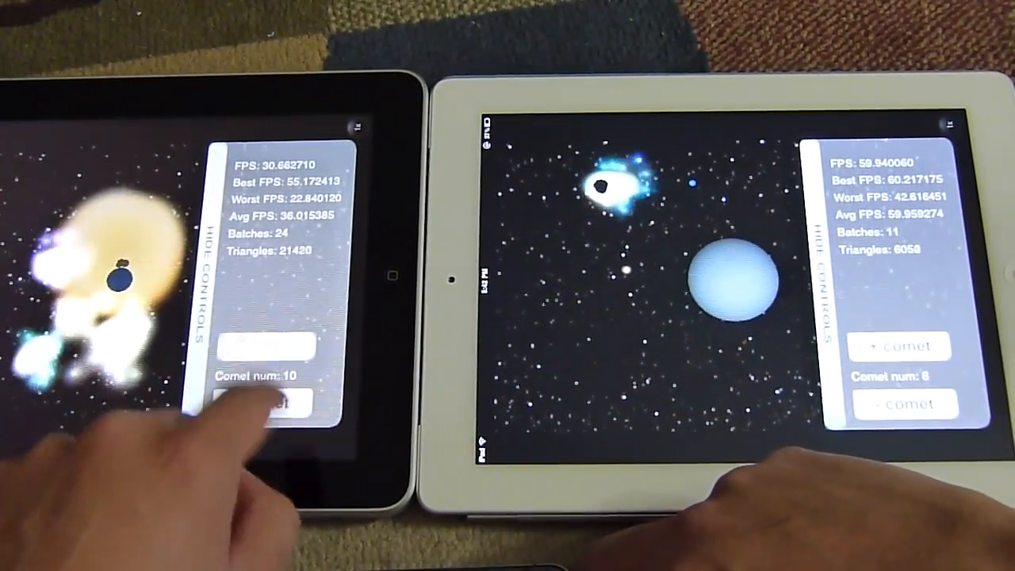
left_click(900, 344)
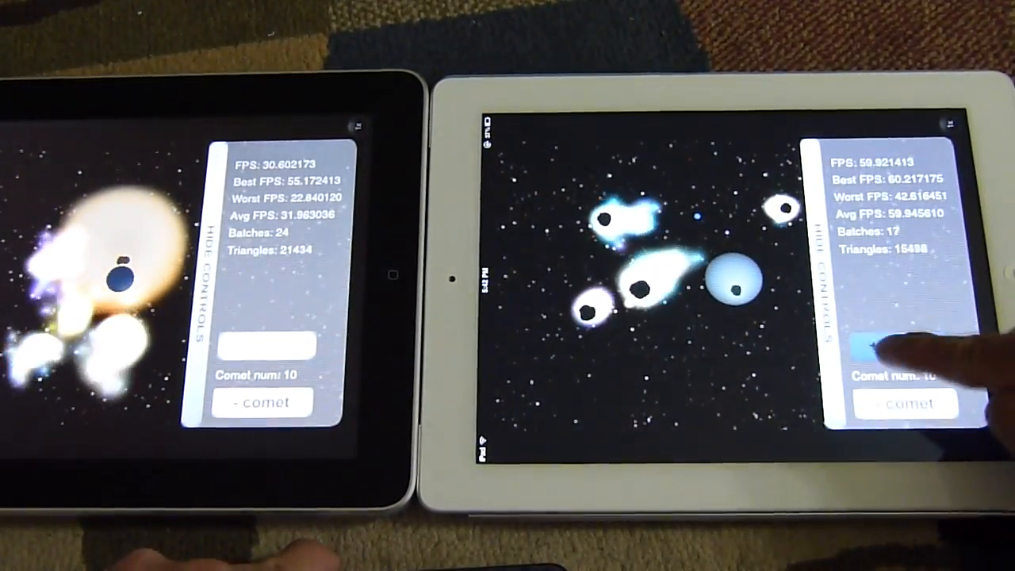